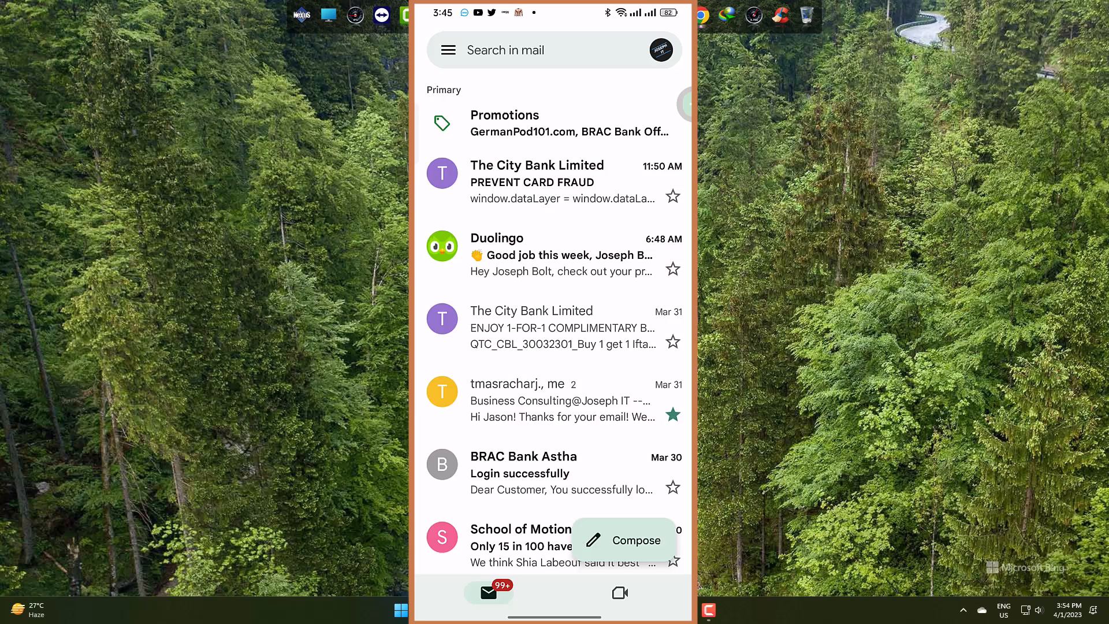
Step: Open Gmail's Settings screen from the bottom of the navigation drawer
click(448, 49)
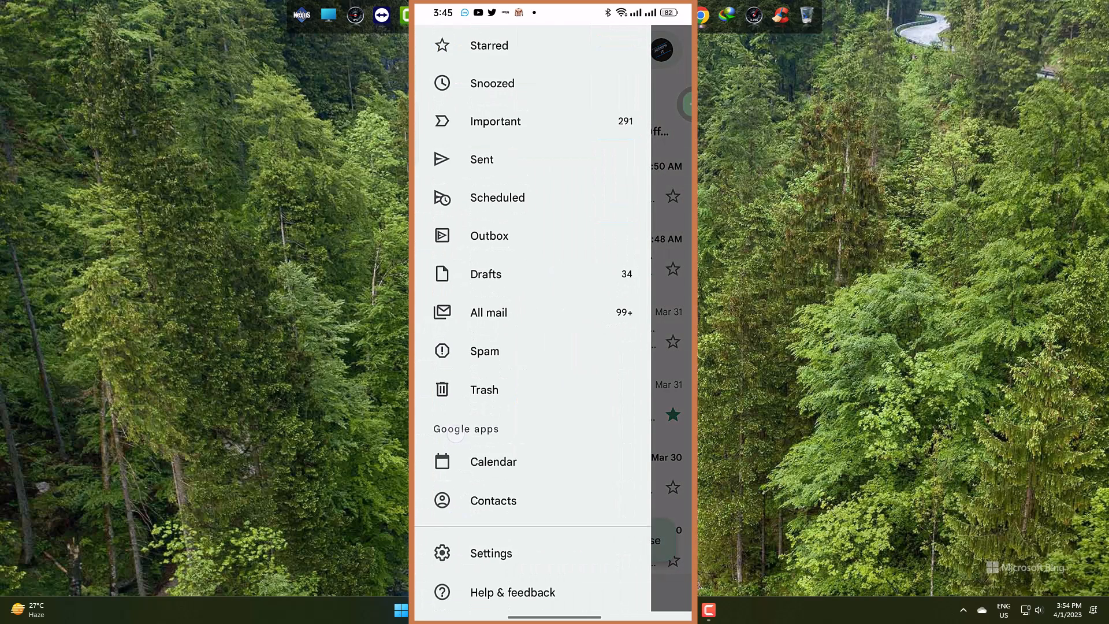
scroll(down, 3)
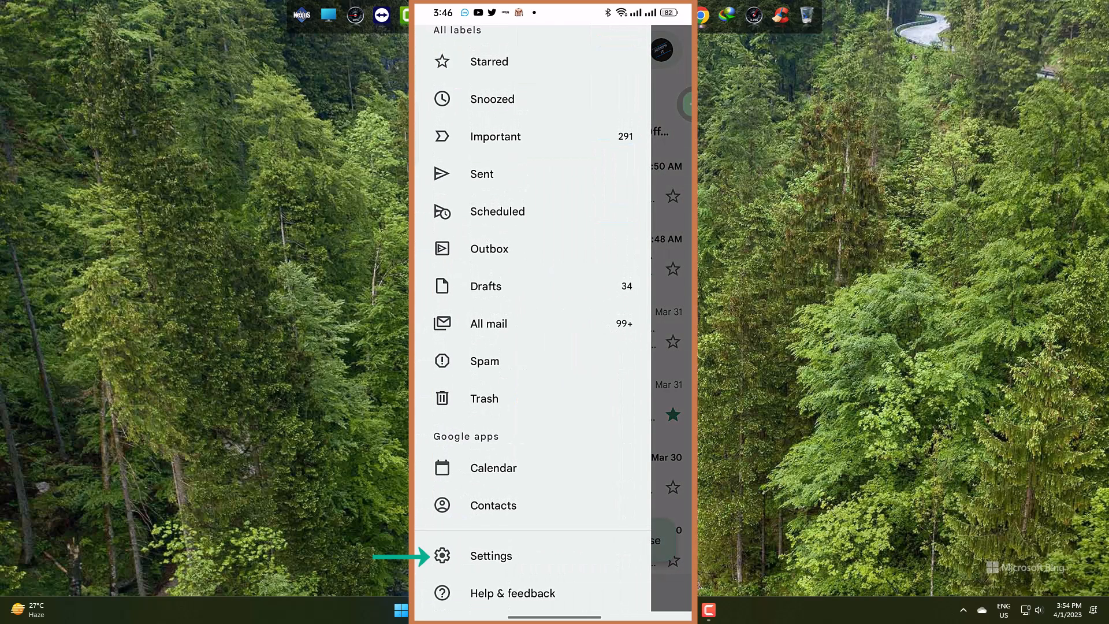
click(490, 555)
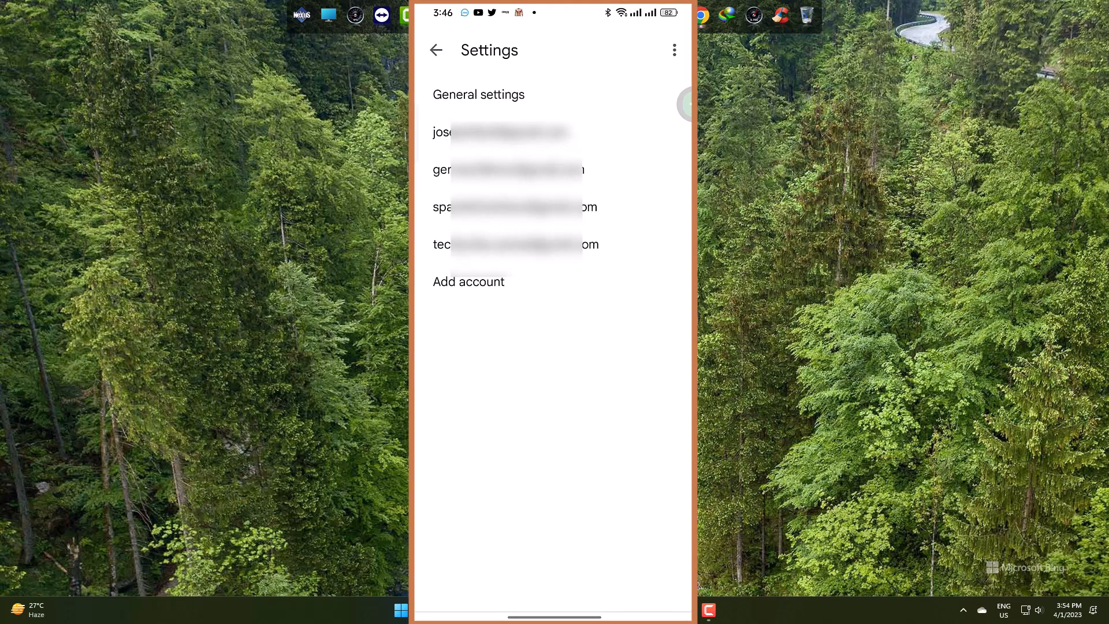
Step: Set the General settings theme to Dark and go back to the inbox
click(478, 94)
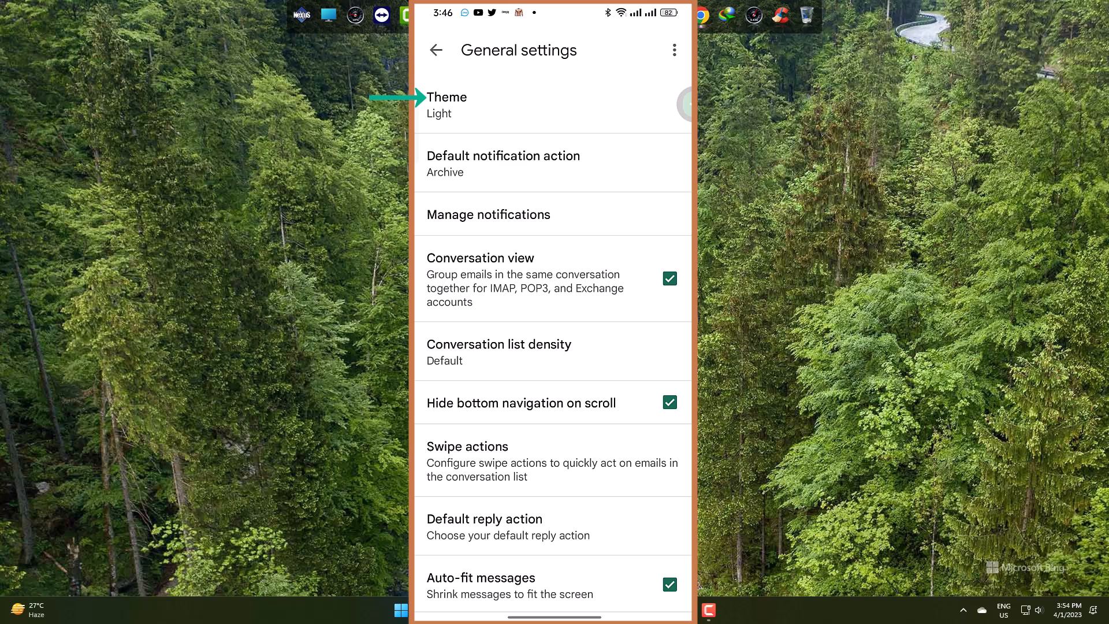
click(445, 105)
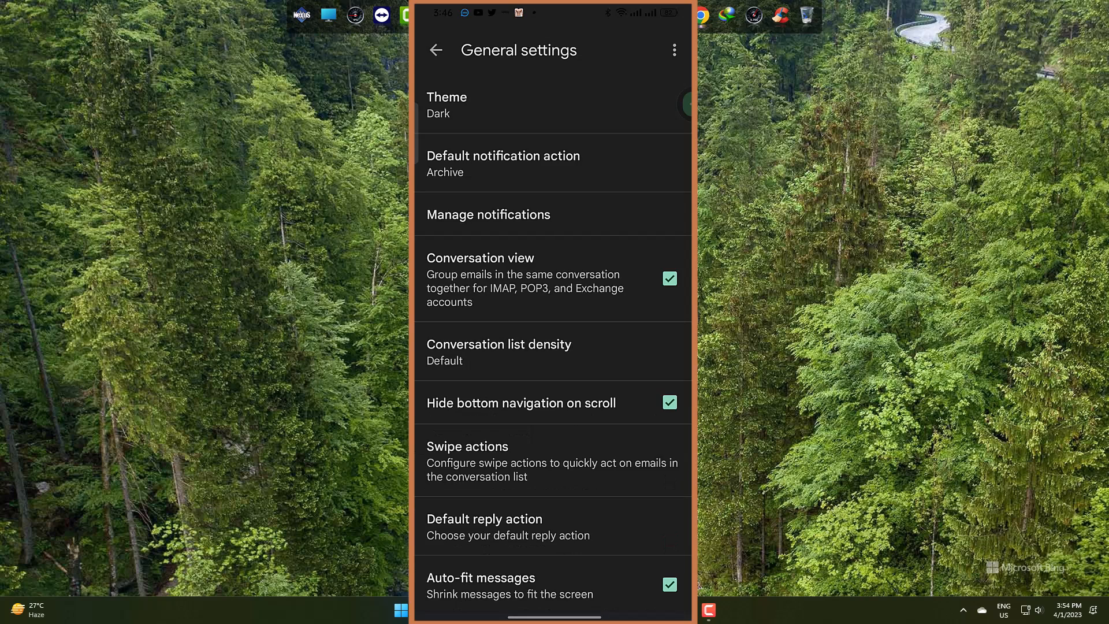
click(435, 50)
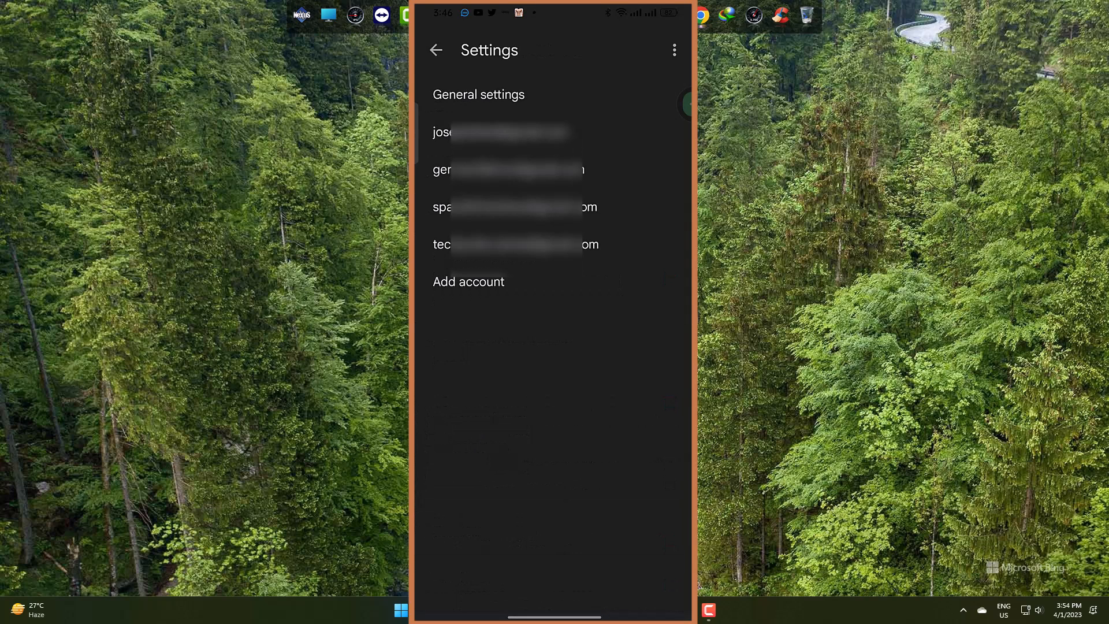
click(436, 50)
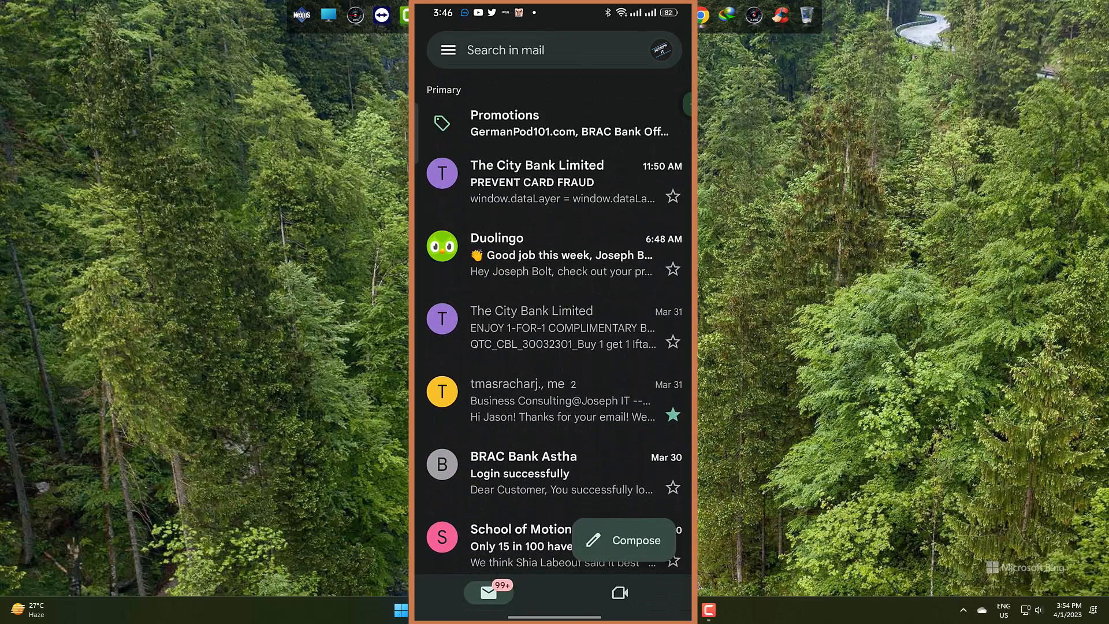
Step: Choose Dark under Theme in General settings and return to the dark inbox
click(447, 50)
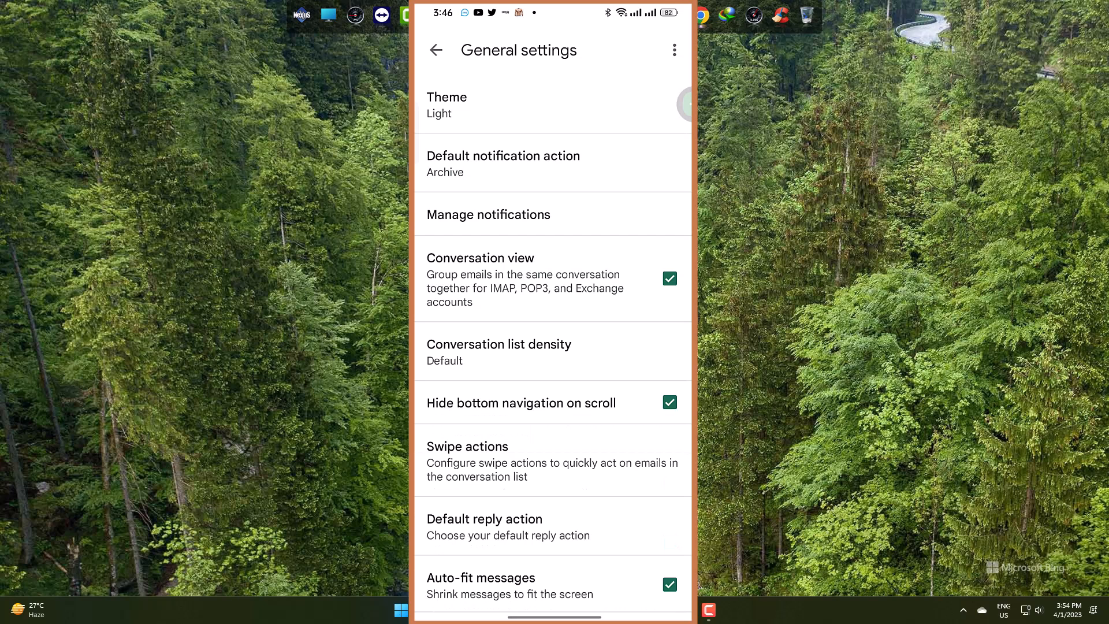
click(495, 105)
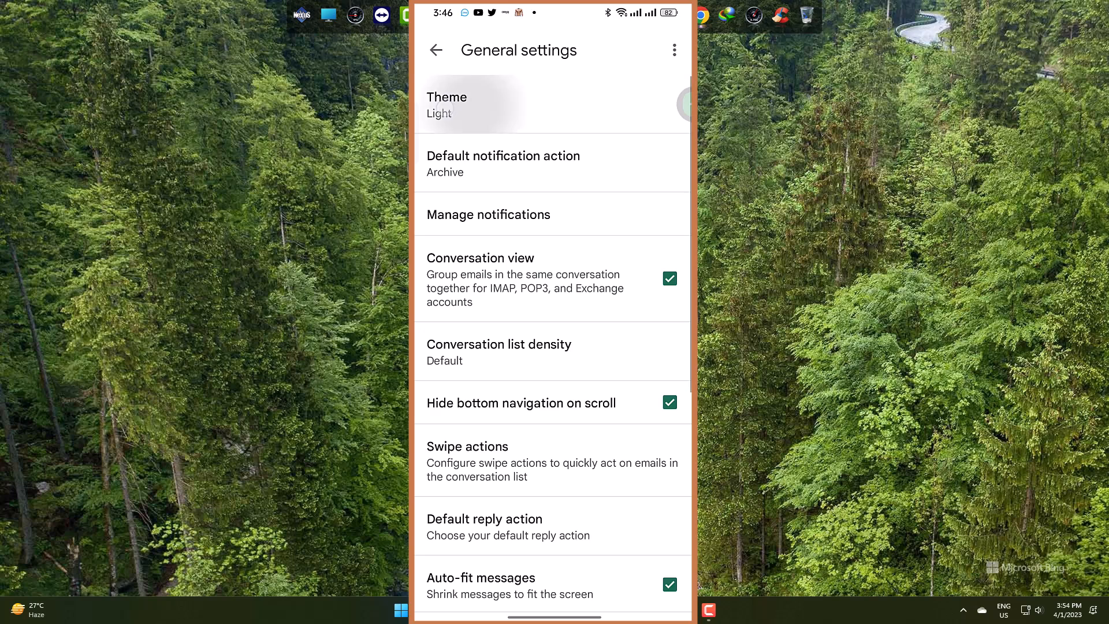
click(680, 105)
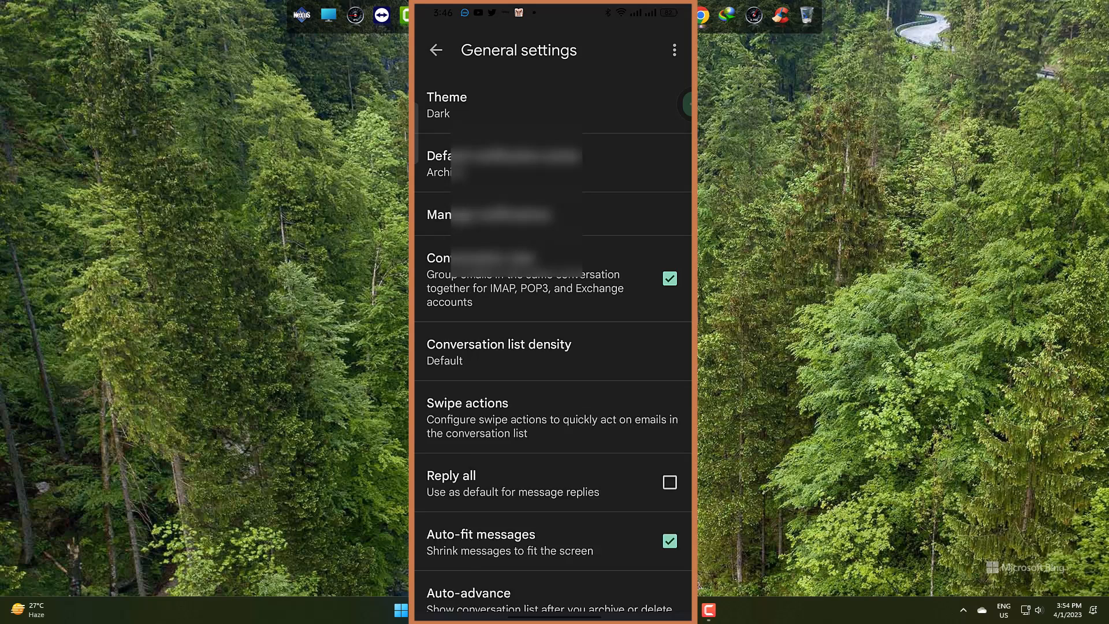
click(436, 51)
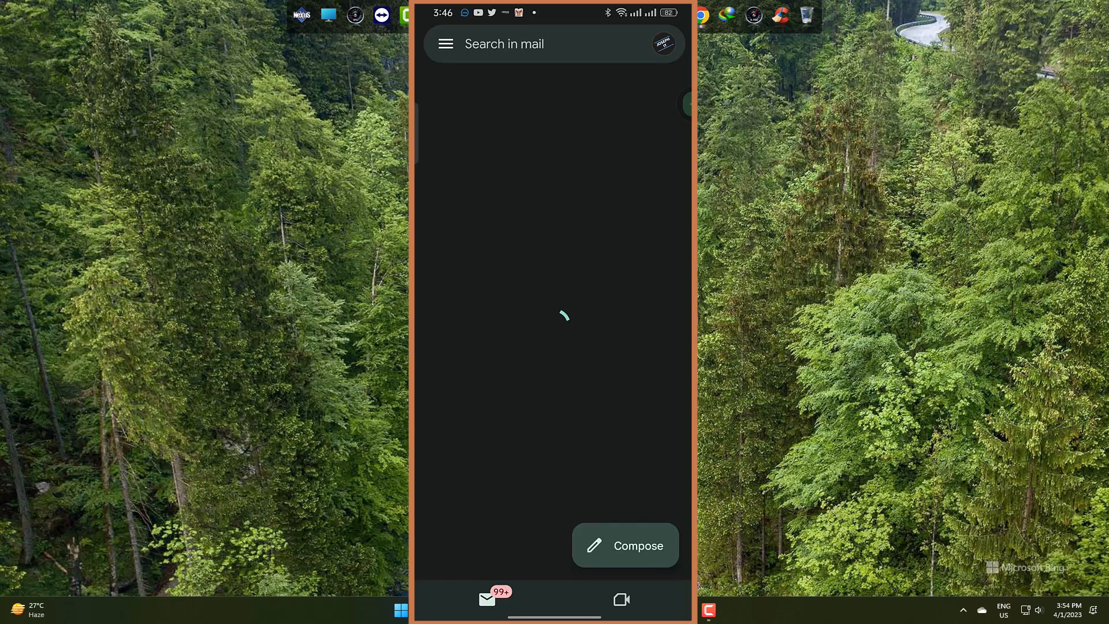